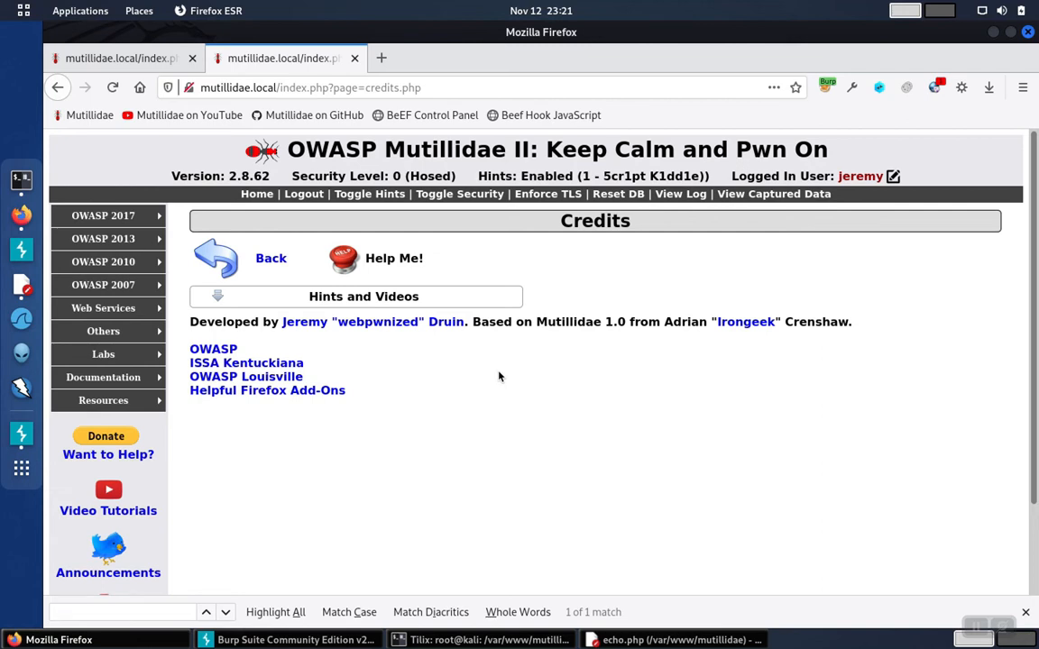
mouse_move(404, 385)
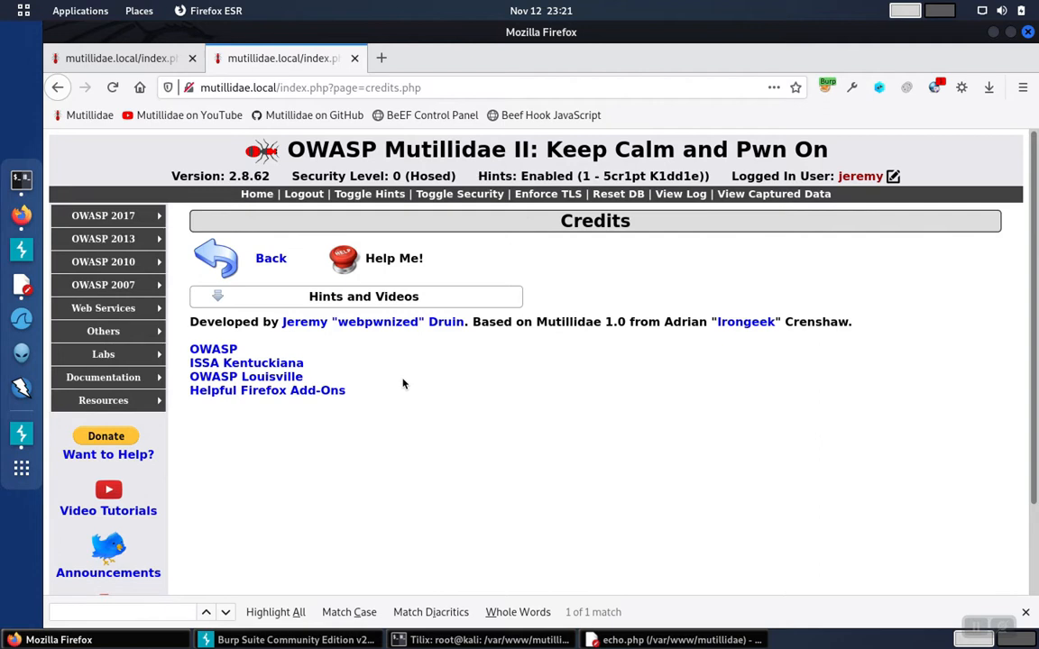
mouse_move(289, 438)
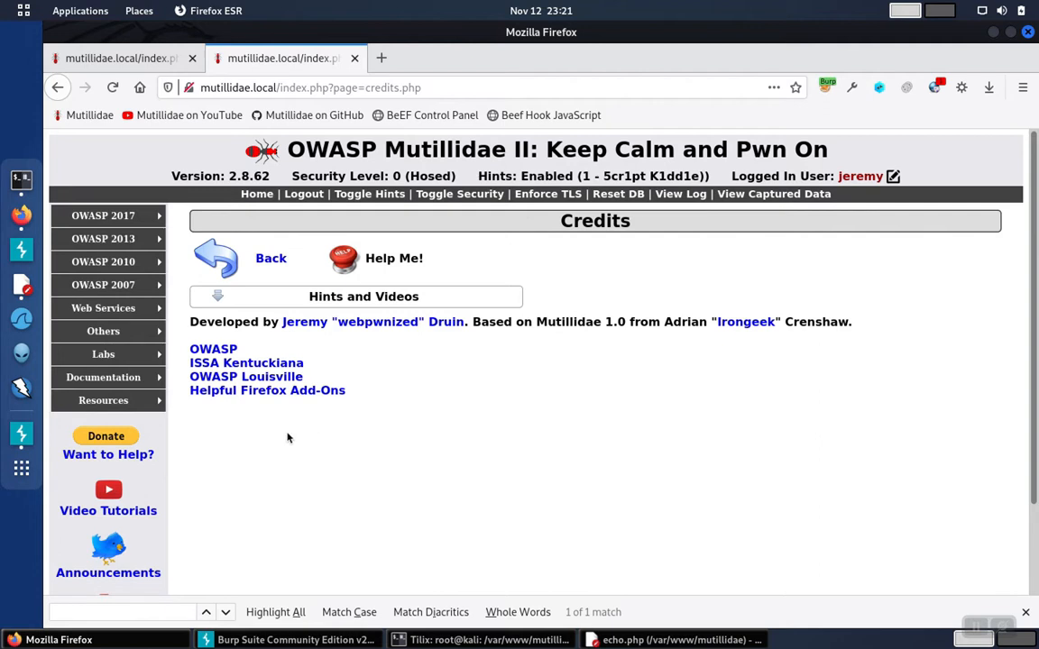
mouse_move(394, 382)
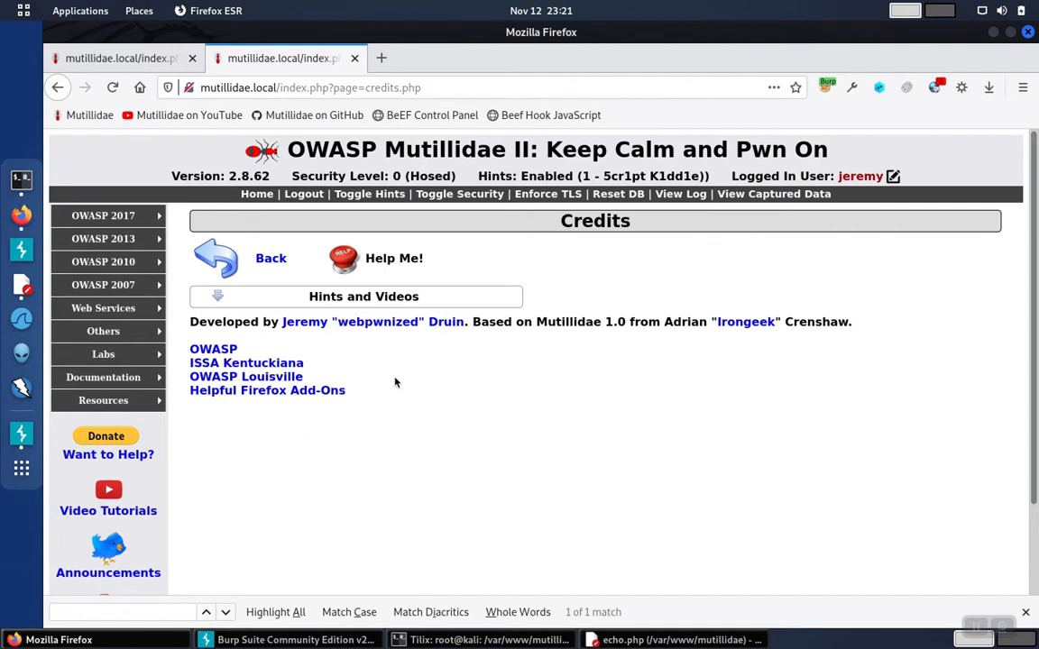
mouse_move(379, 366)
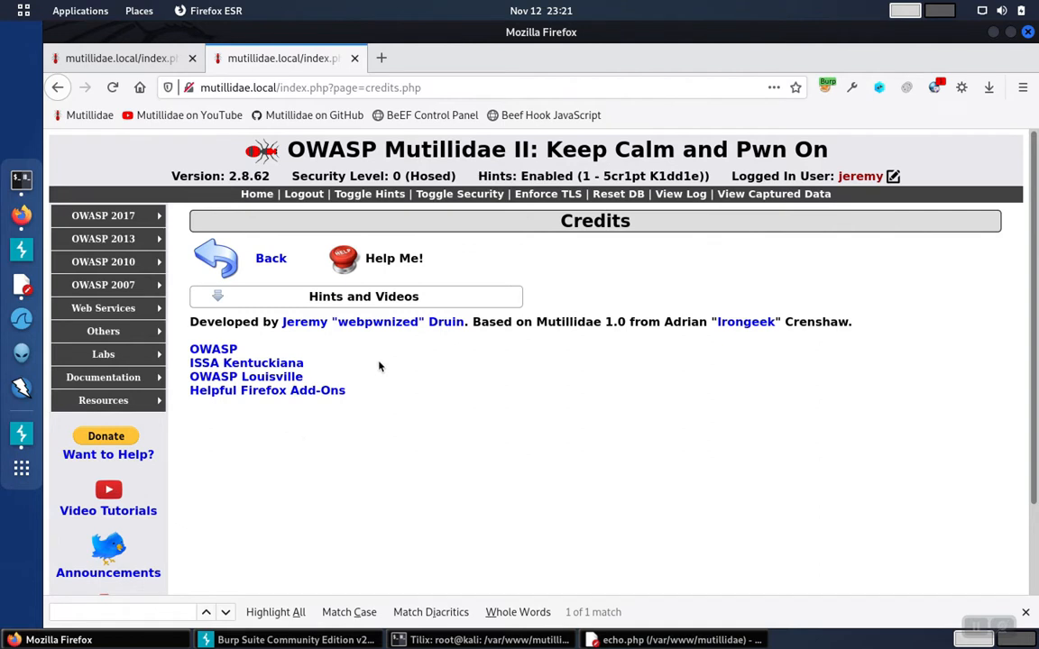
mouse_move(285, 352)
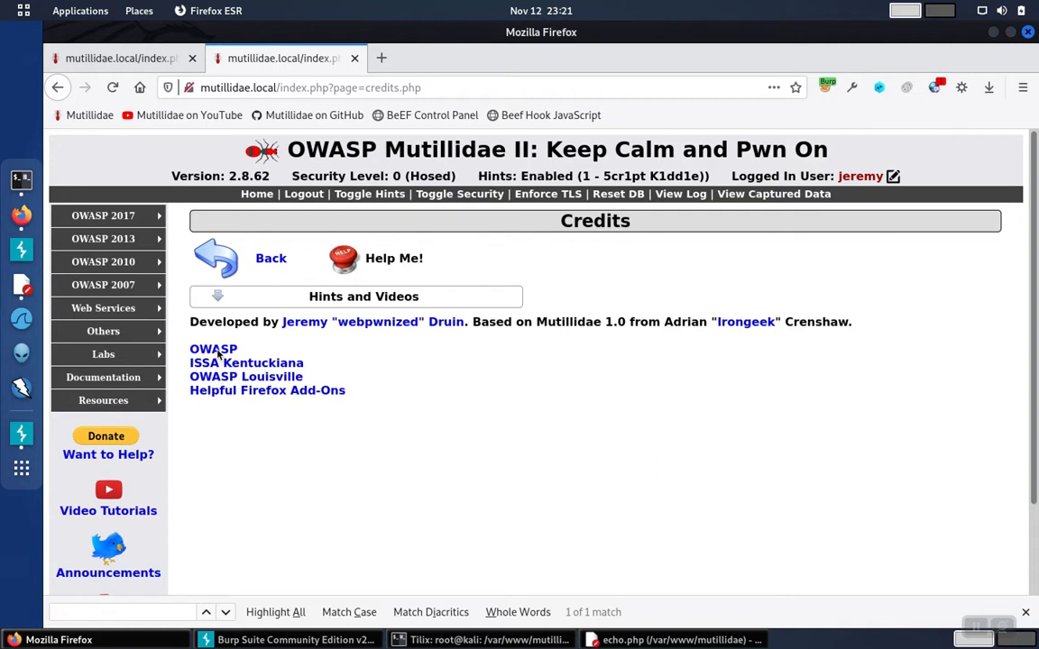
Copy the OWASP link's redirect address and start a fresh browser tab.
right_click(212, 350)
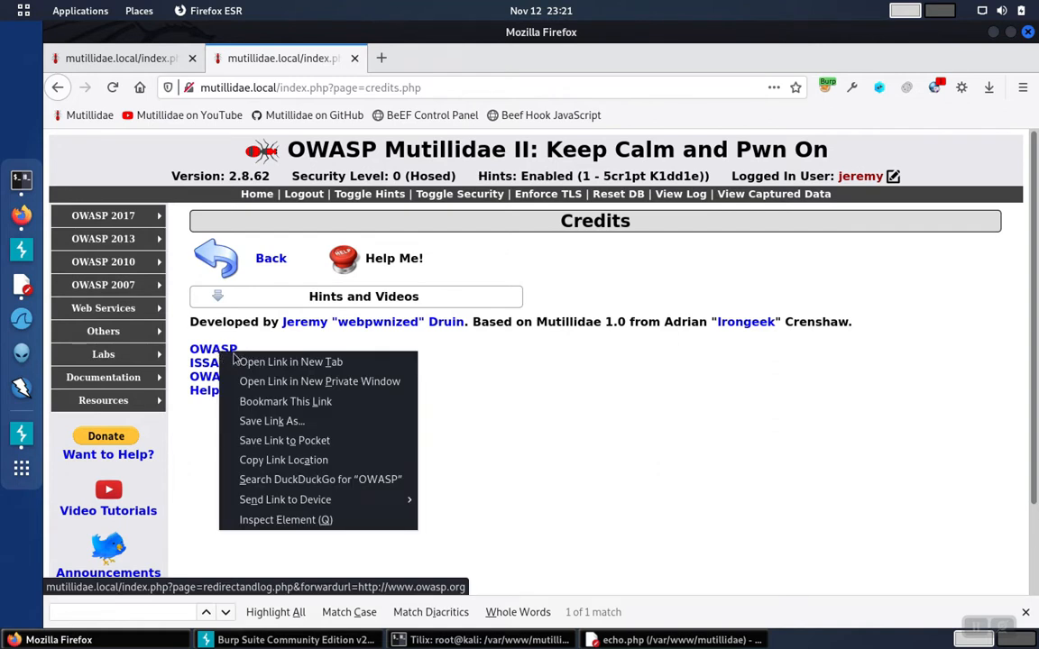
mouse_move(282, 466)
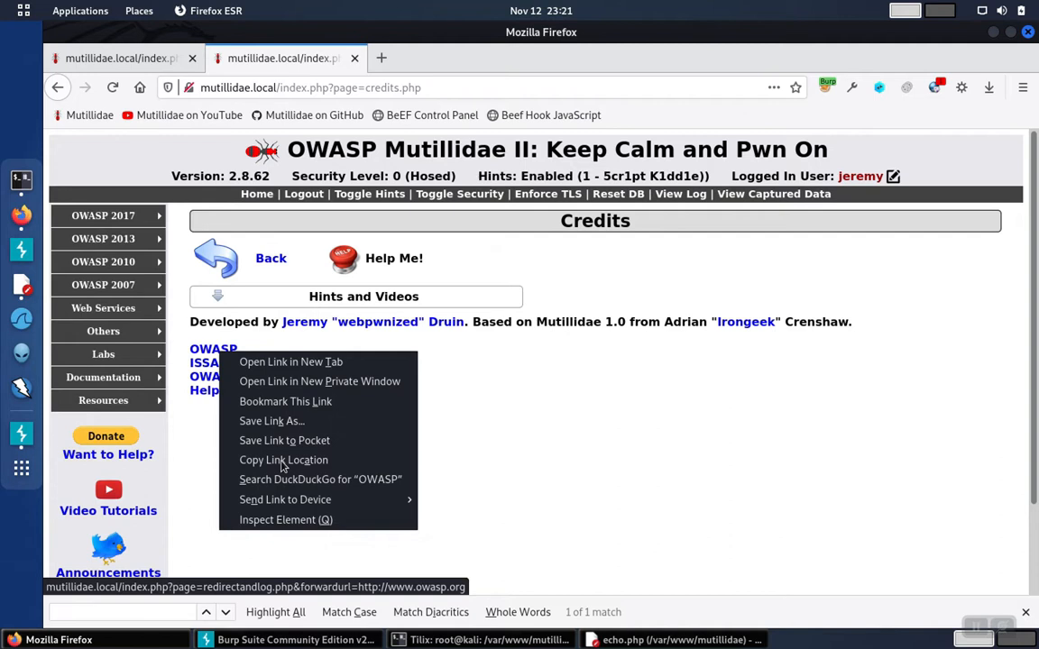
click(291, 440)
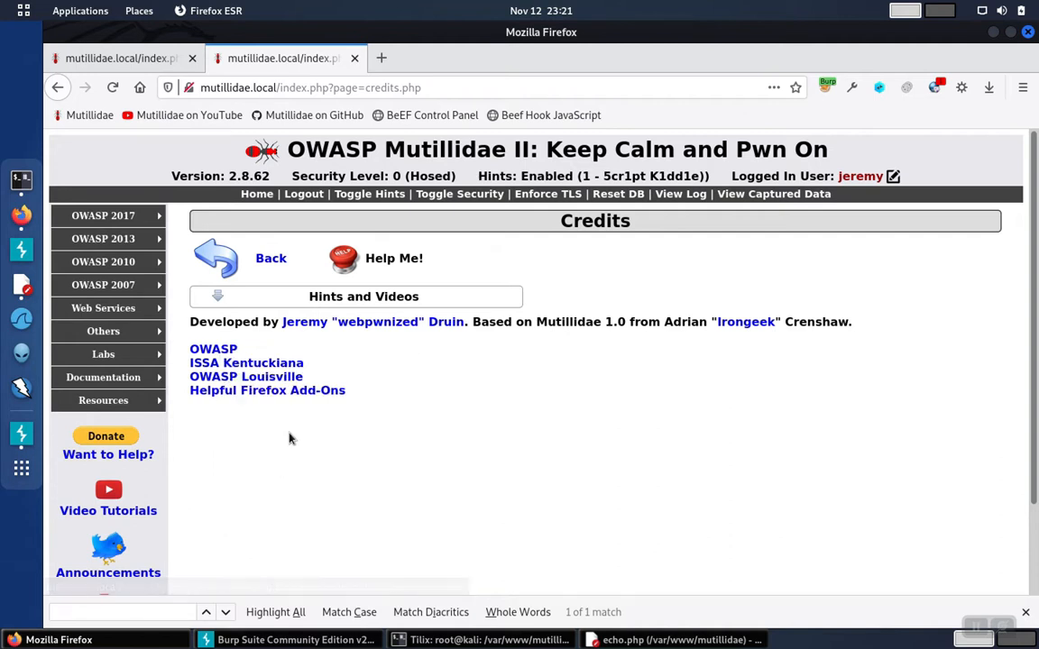
click(381, 58)
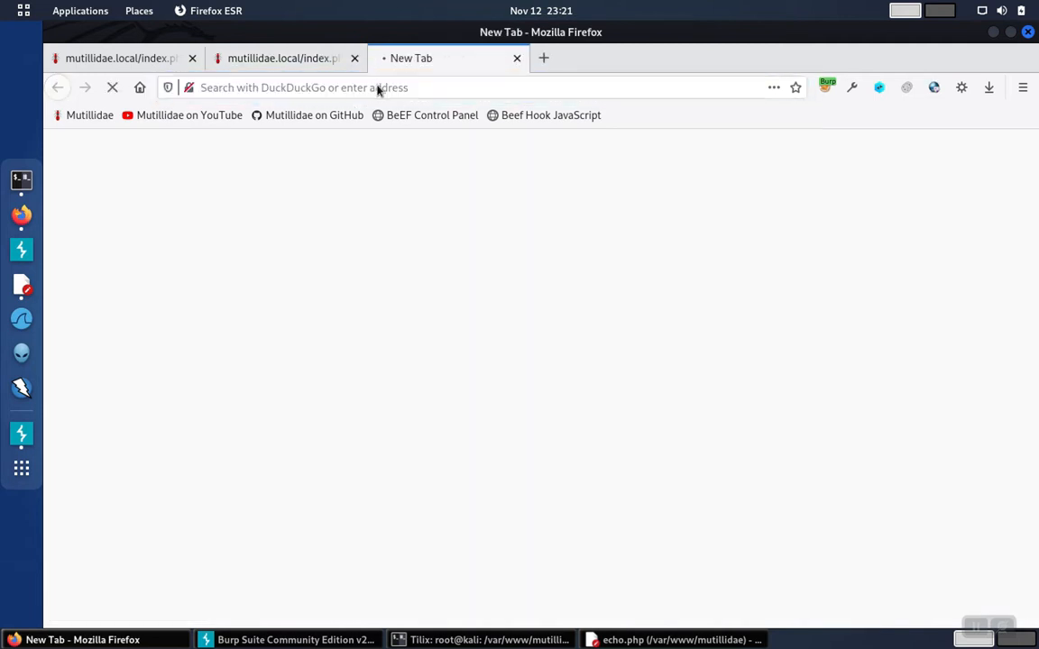
text(http://mutillidae.local/index.php?page=redirectandlog.php&forwardurl=http://www.owasp.org)
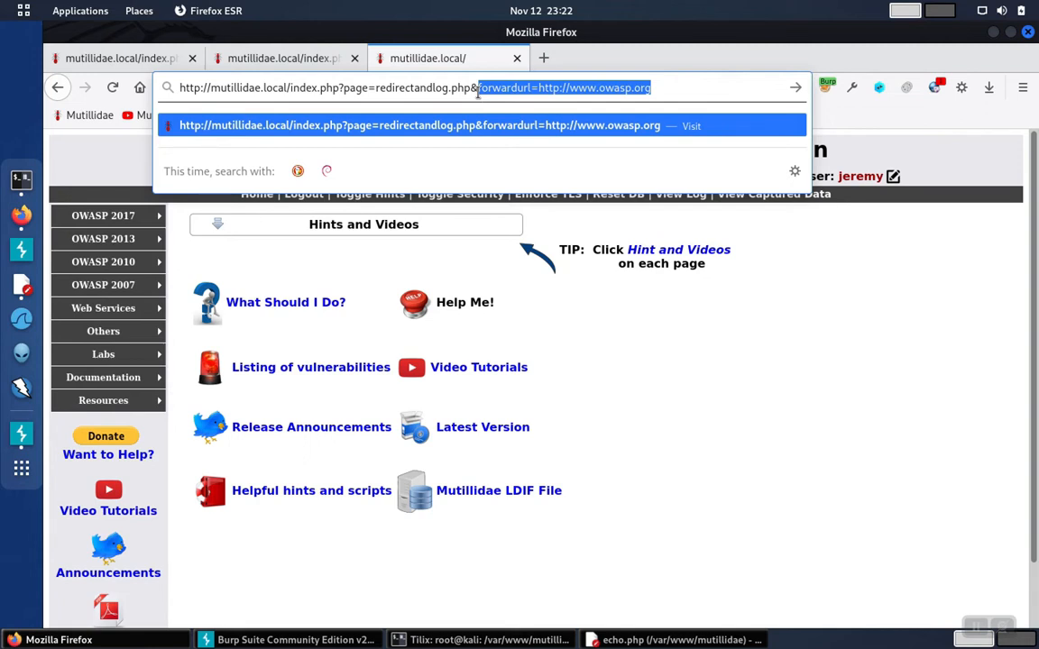
mouse_move(389, 86)
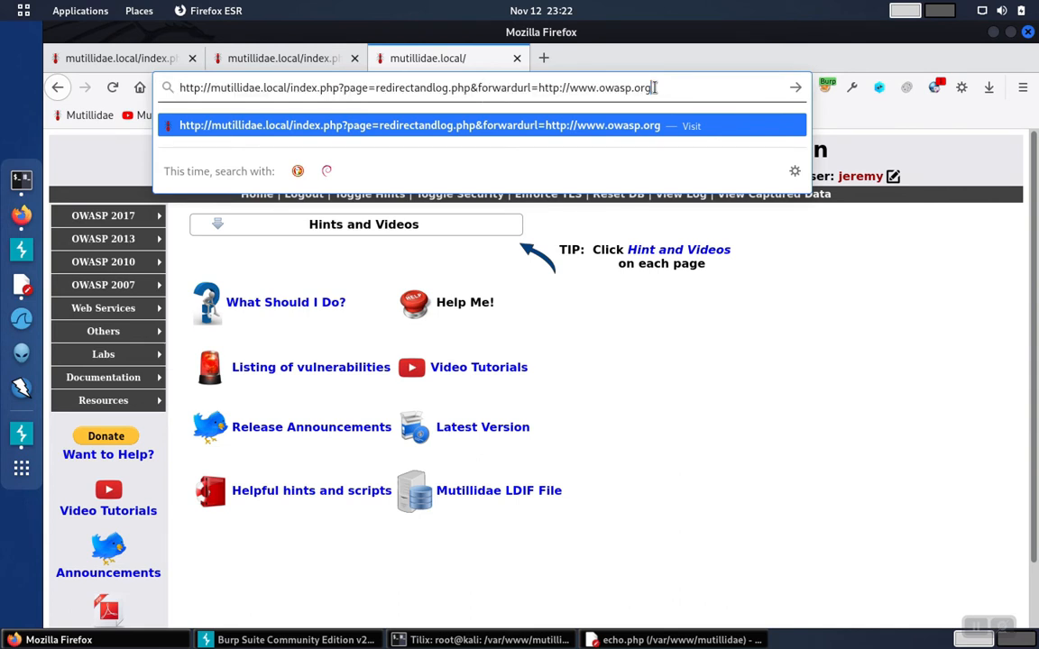
Load the redirect link so the tab forwards to the OWASP Foundation site.
double_click(593, 86)
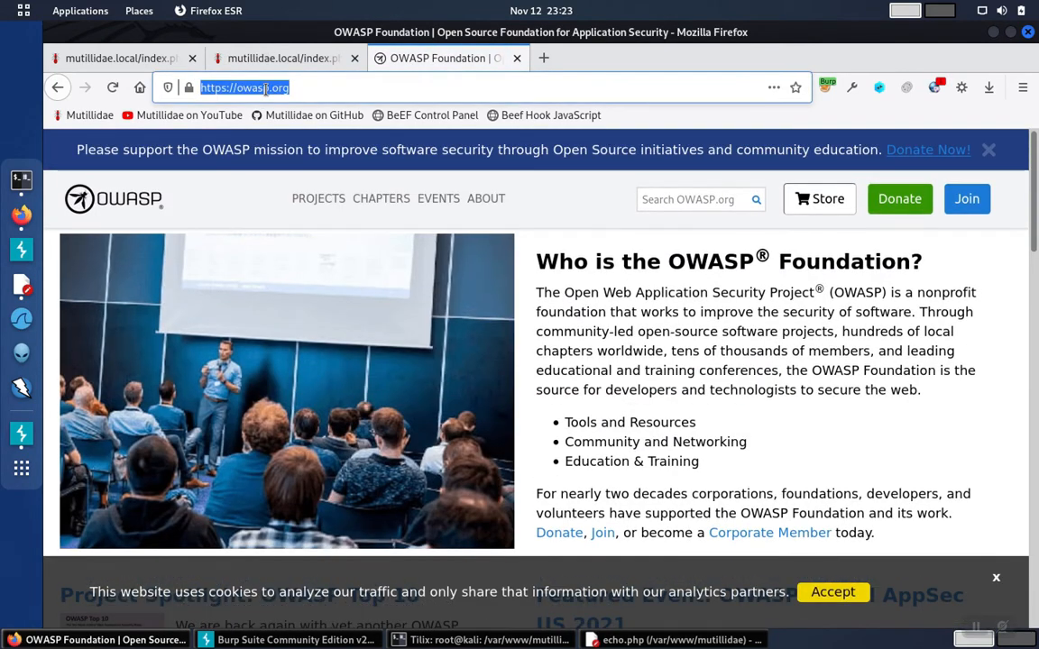
text(http://mutillidae.local/index.php?page=redirectandlog.php&forwardurl=http://www.owasp.org)
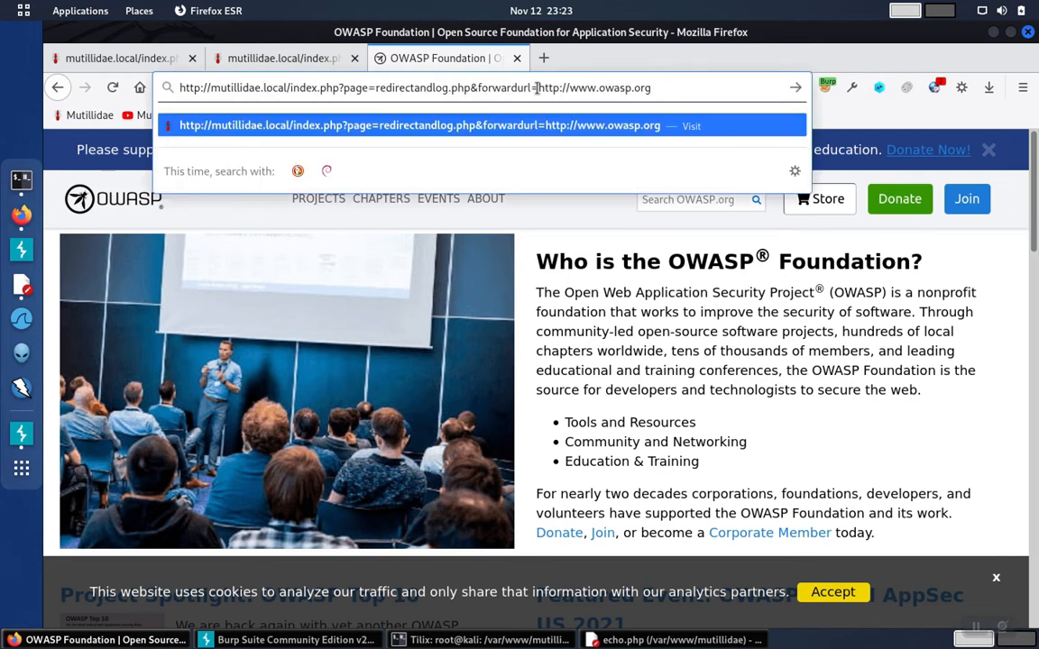
double_click(594, 87)
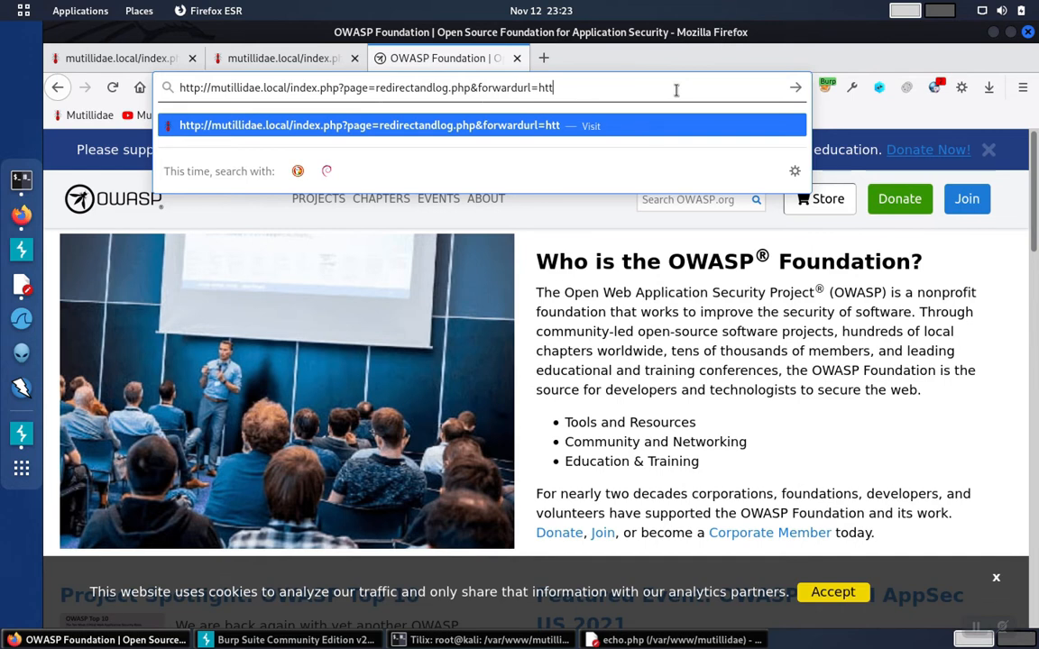
text(p://)
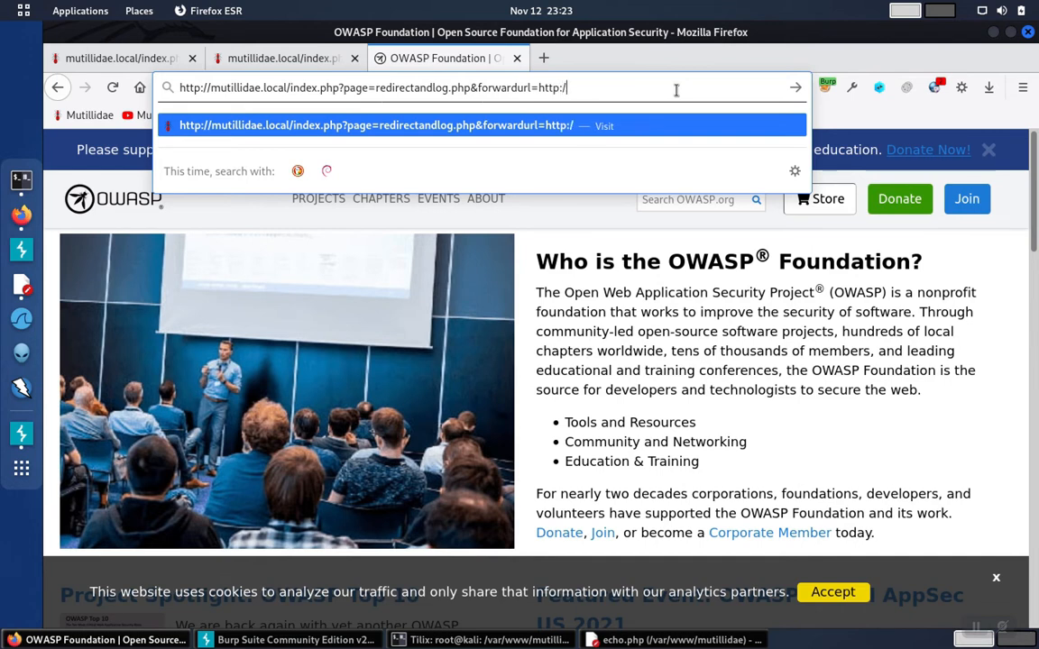
text(/)
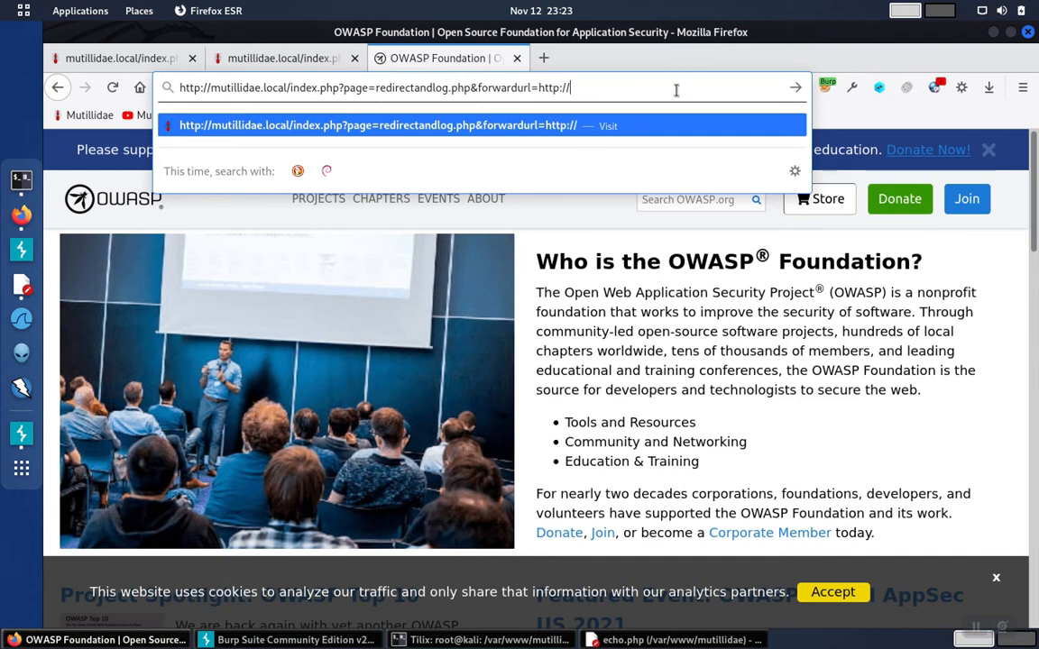
text(wwwl)
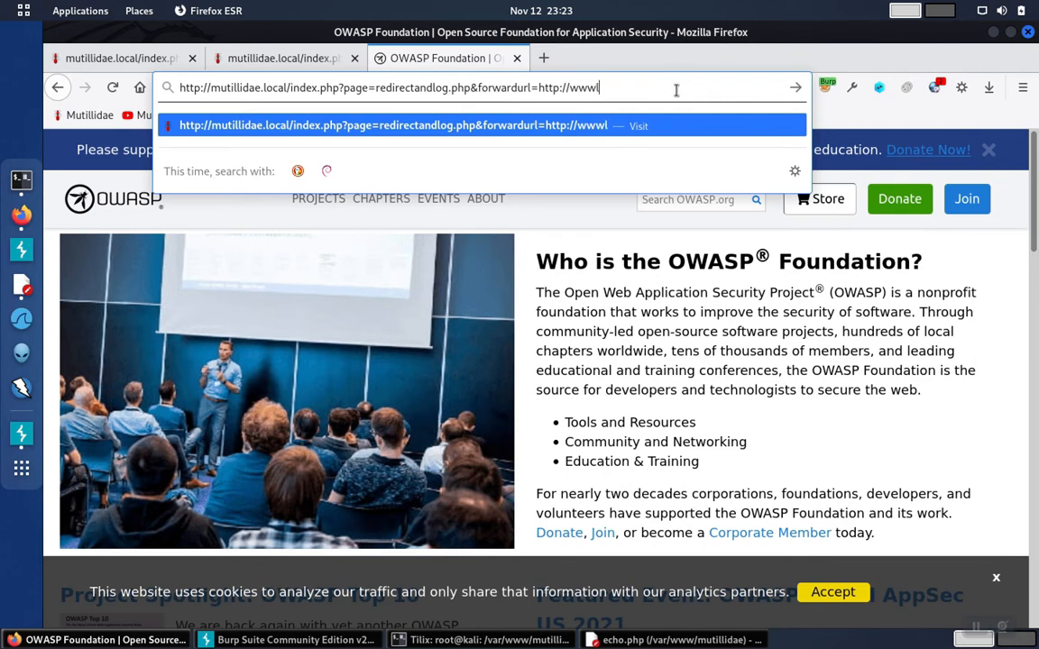
text(.wal)
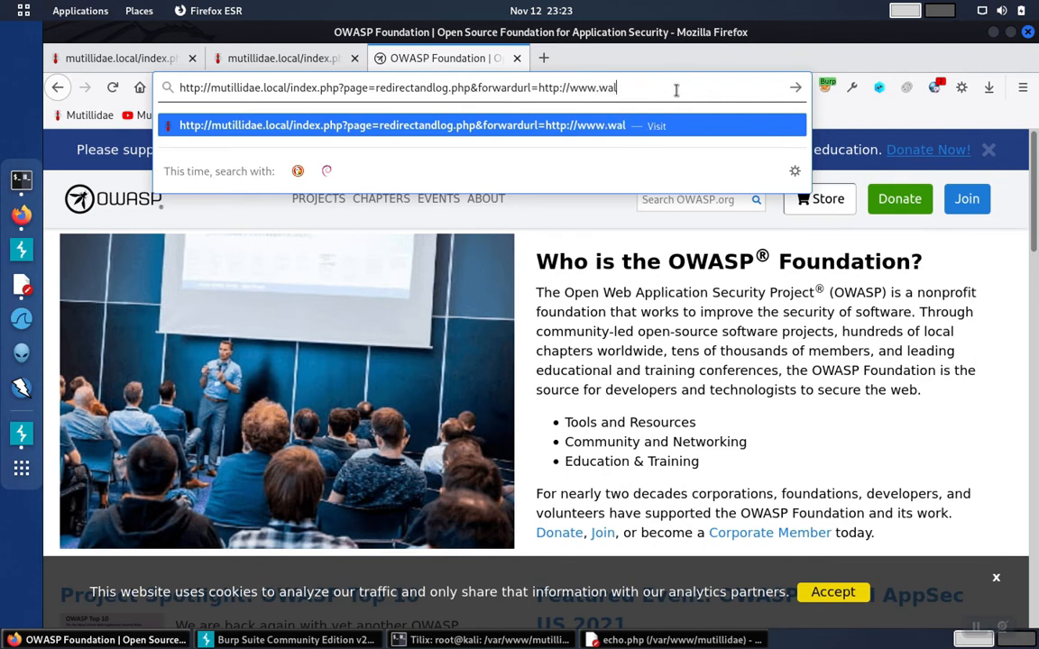
text(mar)
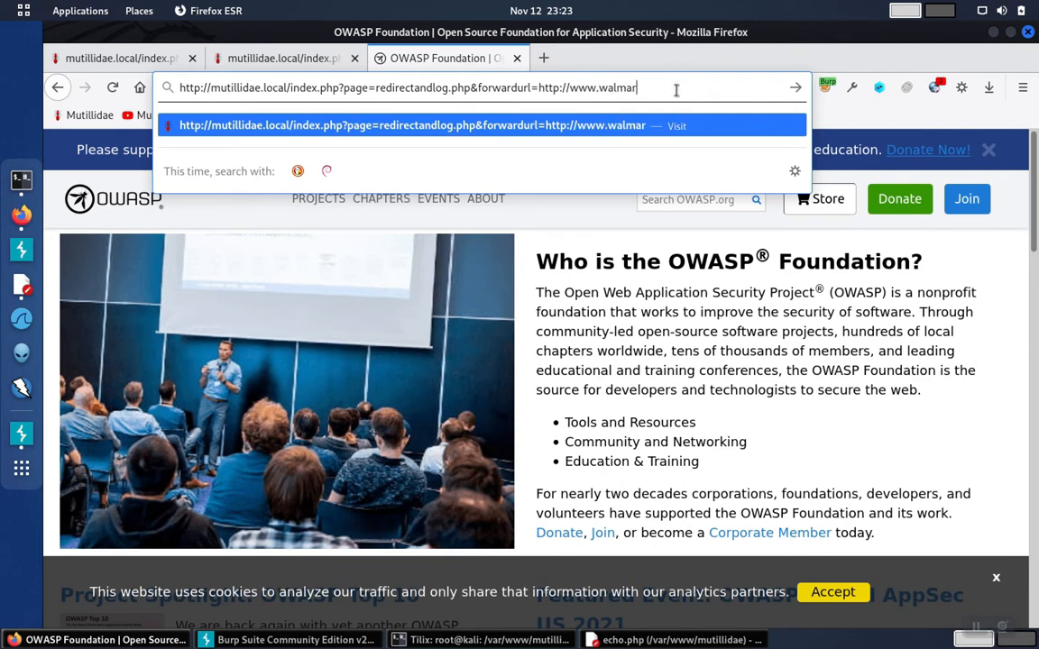
text(t.com)
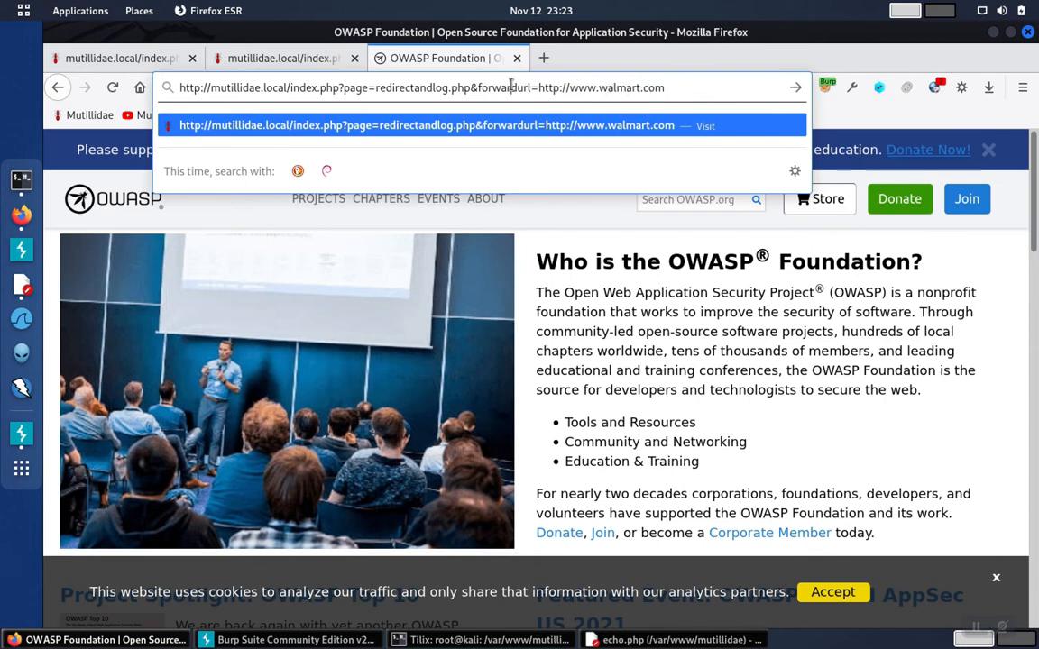
Submit the modified redirect link so the tab lands on Walmart's website.
double_click(502, 87)
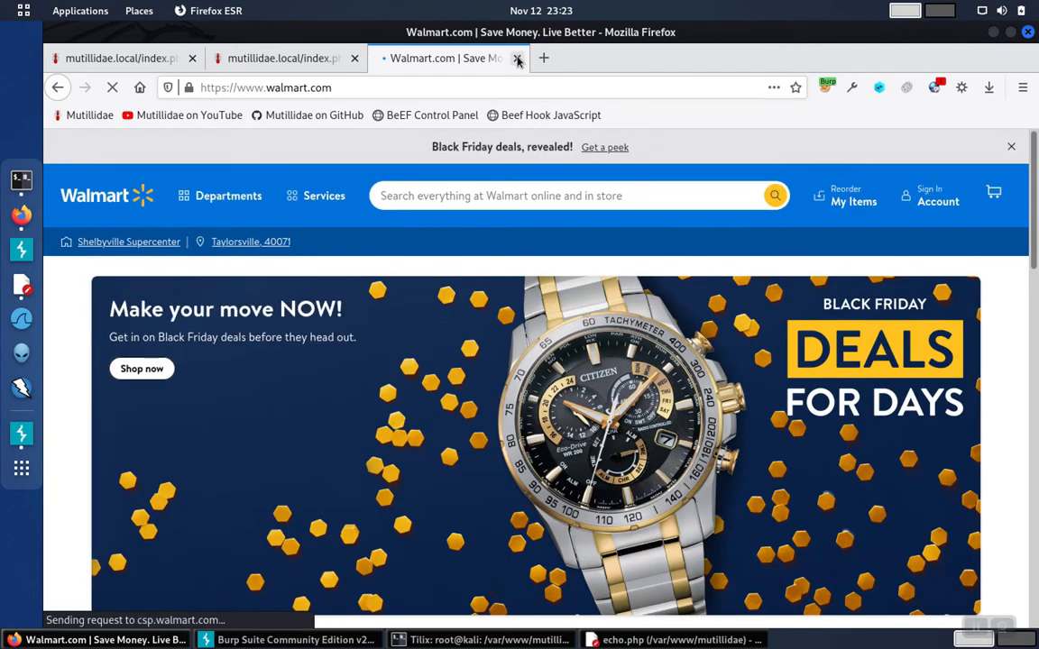
Close the Walmart tab and start a new tab for the original owasp.org redirect link.
click(520, 58)
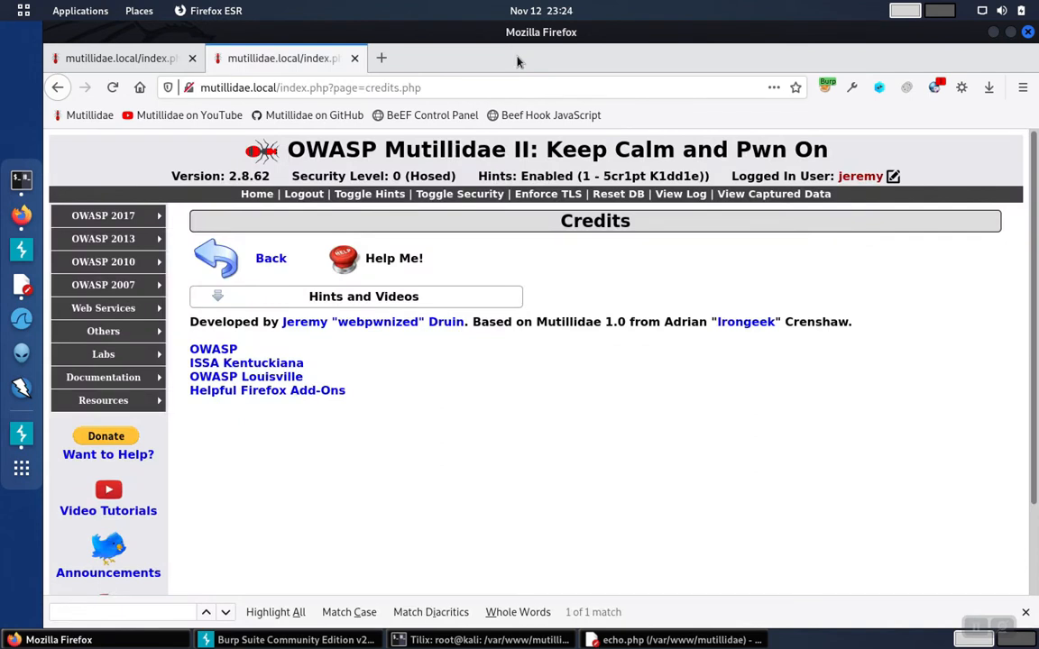
mouse_move(375, 67)
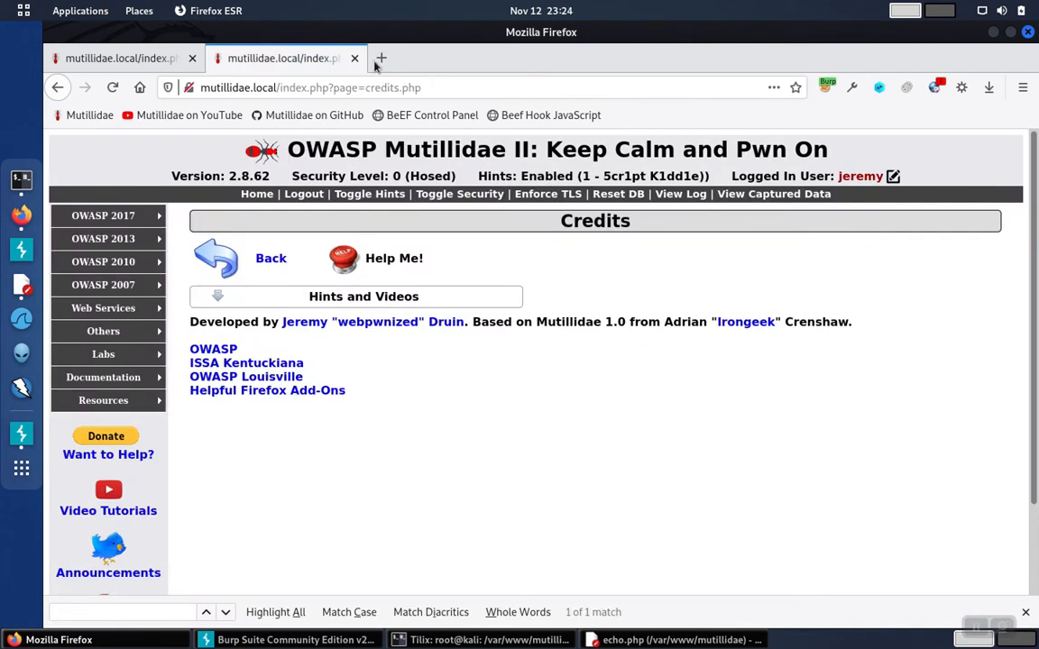
mouse_move(440, 65)
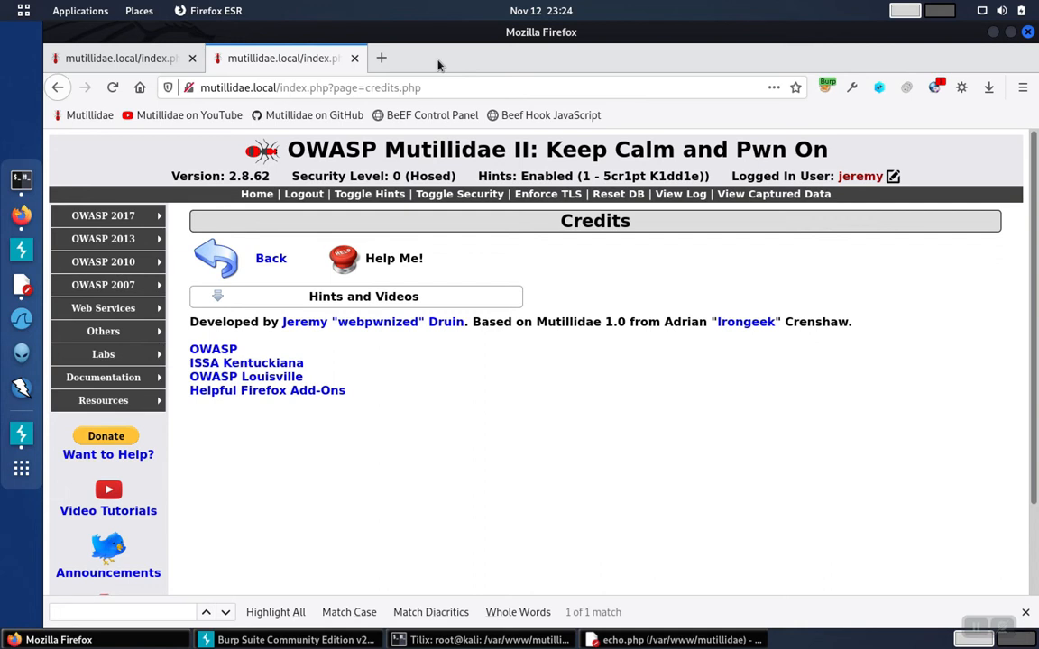
click(381, 57)
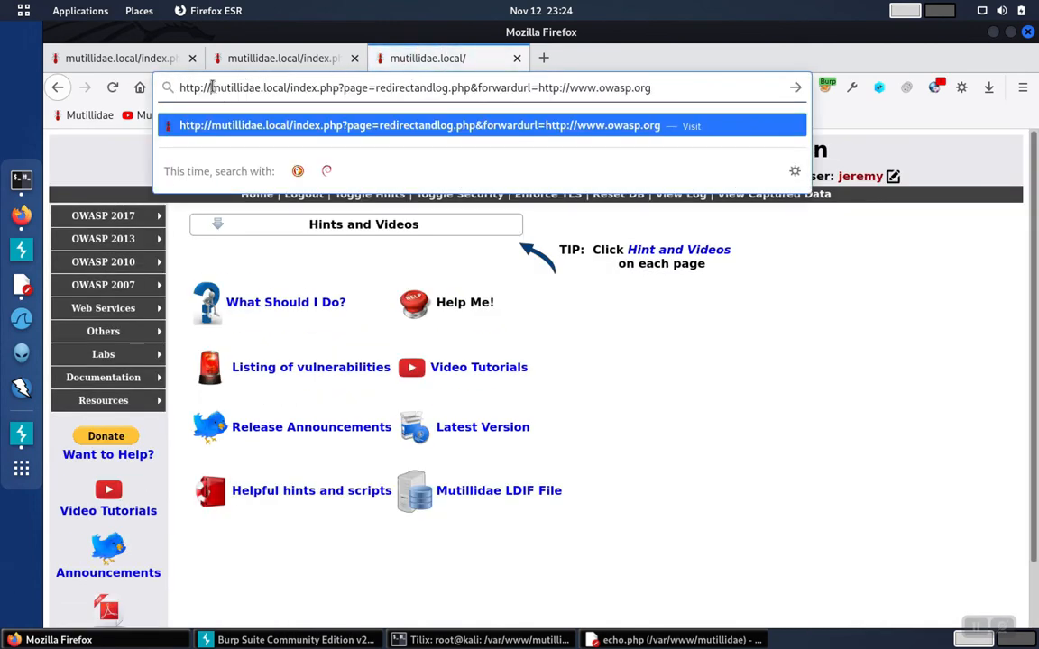
double_click(261, 86)
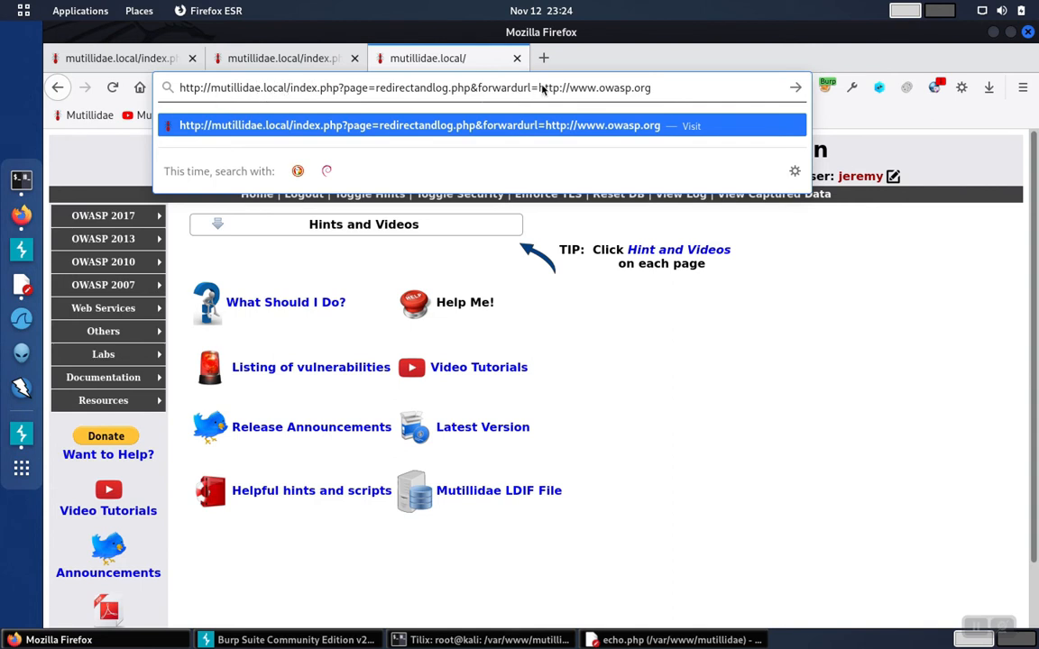
mouse_move(538, 86)
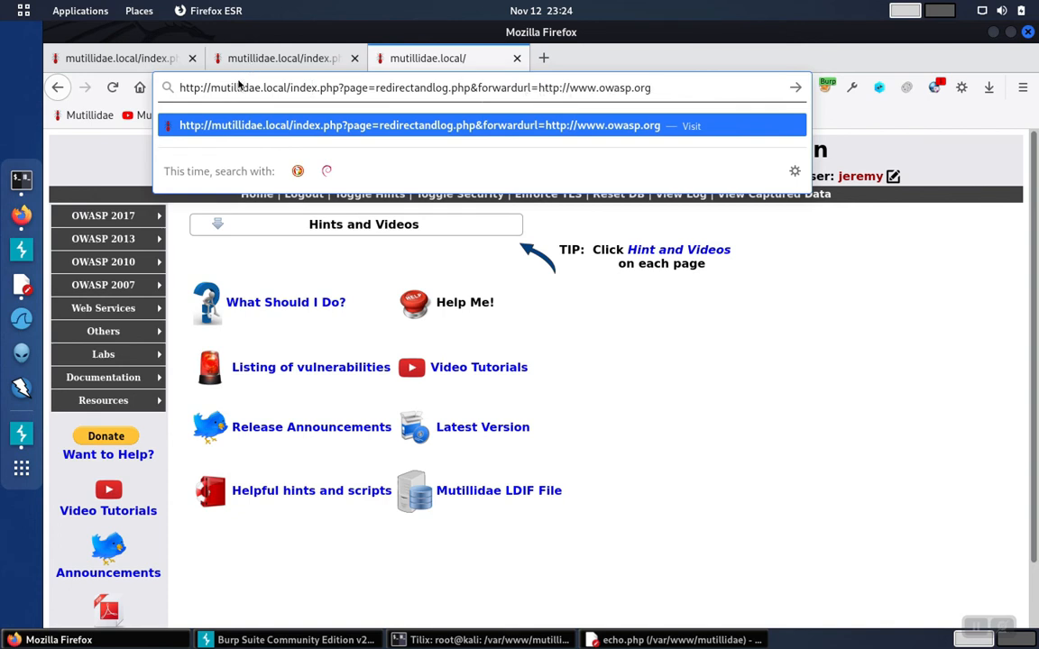
mouse_move(238, 87)
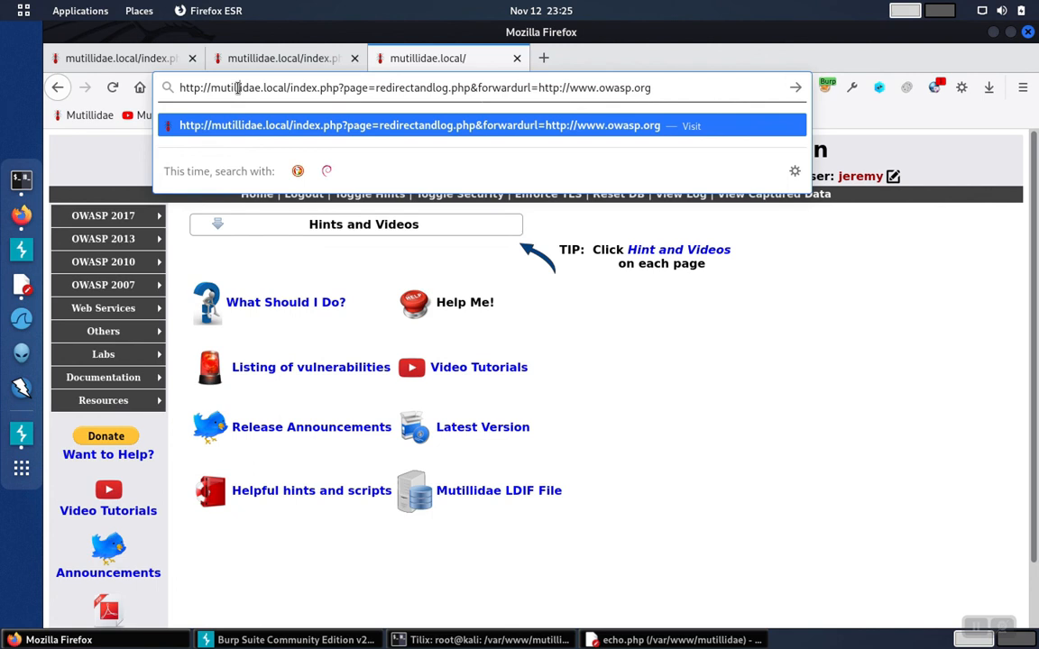
mouse_move(544, 86)
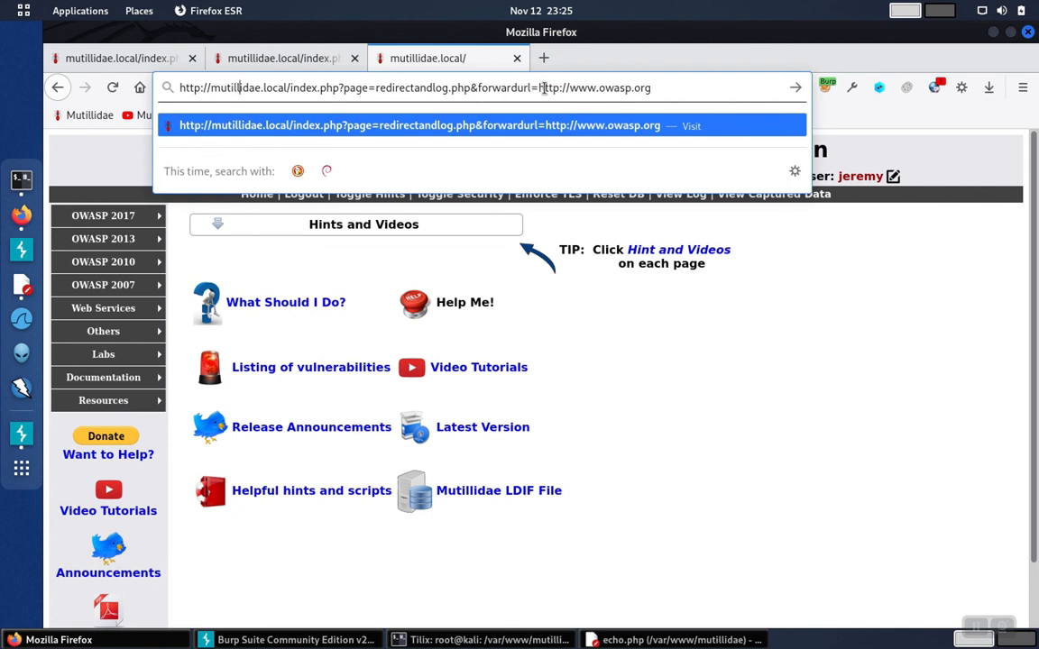